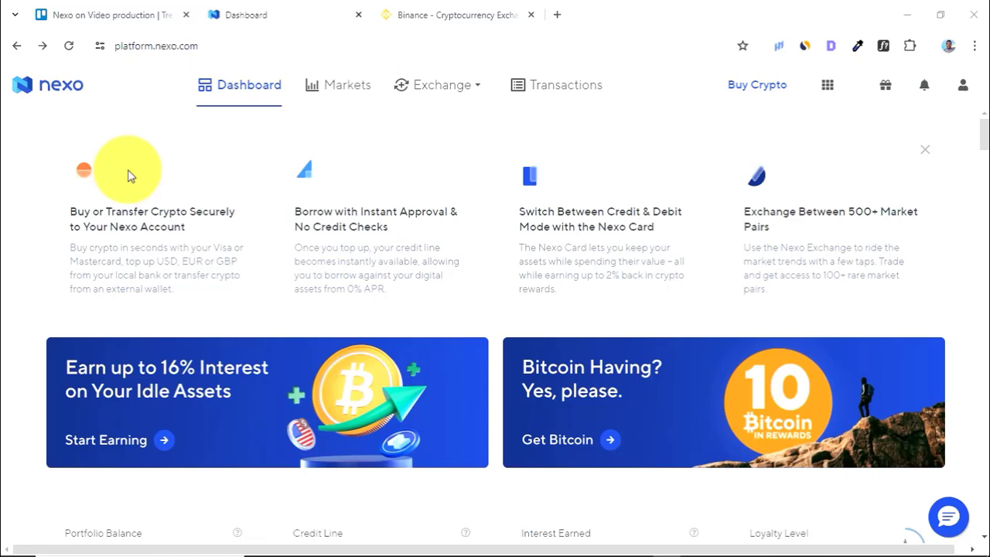
mouse_move(12, 141)
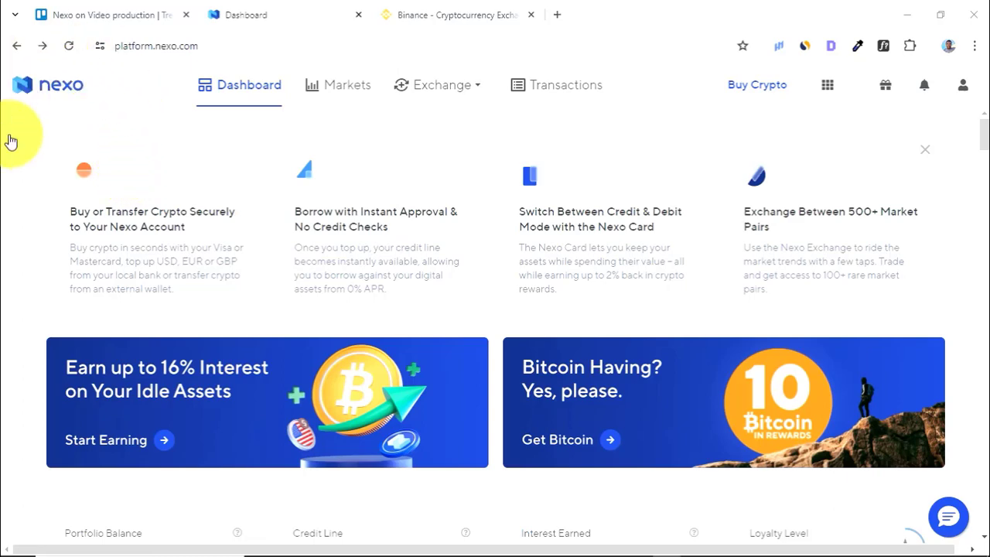
mouse_move(164, 158)
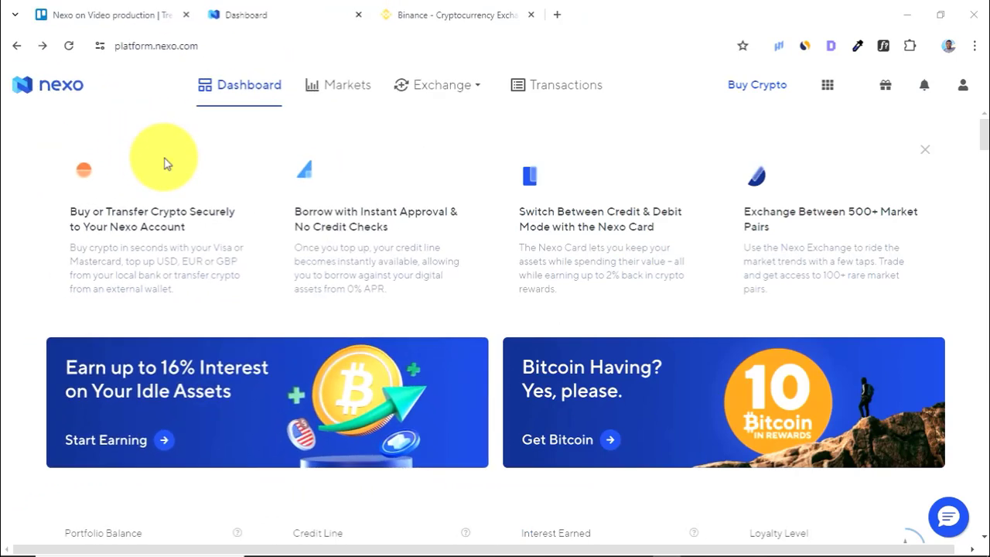
mouse_move(65, 111)
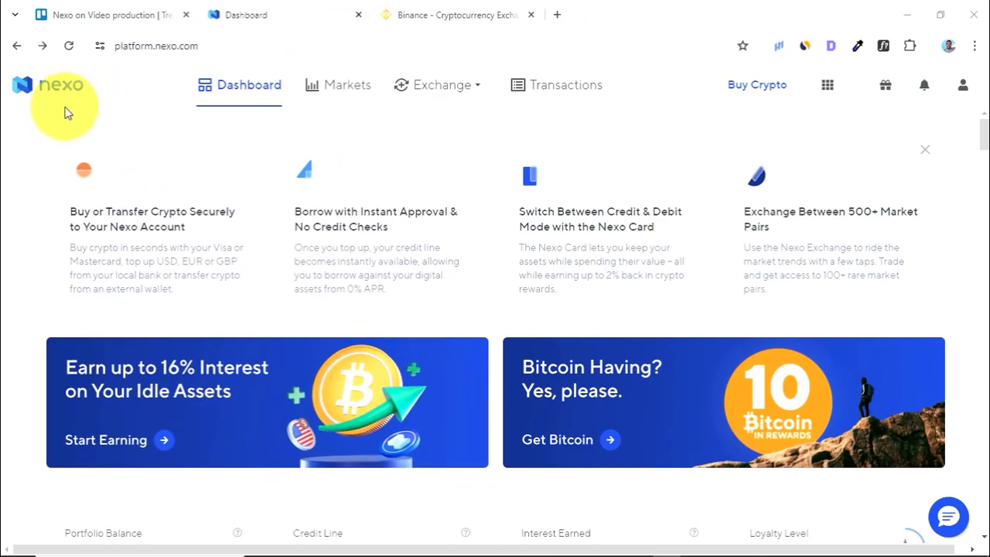
mouse_move(238, 156)
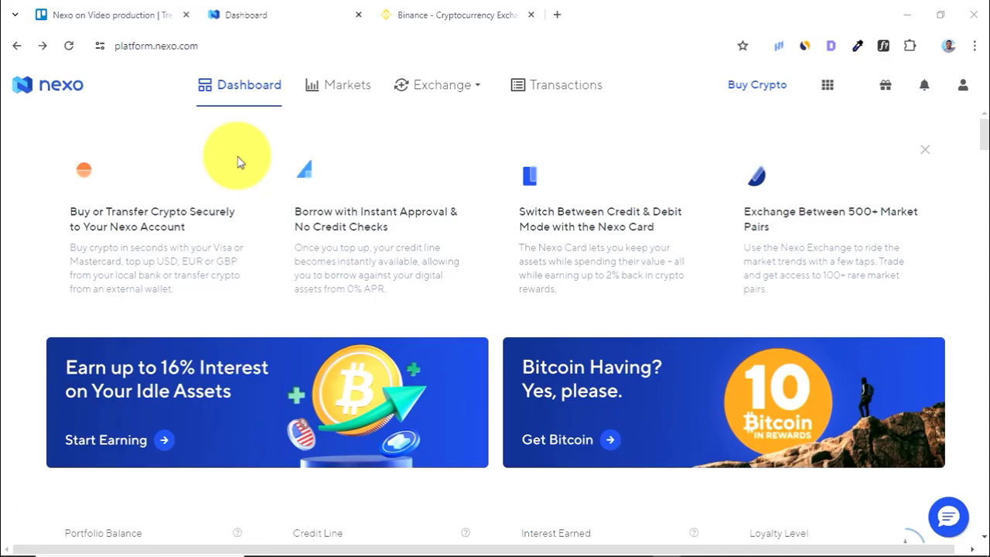
Step: Start a crypto deposit in Binance and expand the Search Coin list
left_click(449, 15)
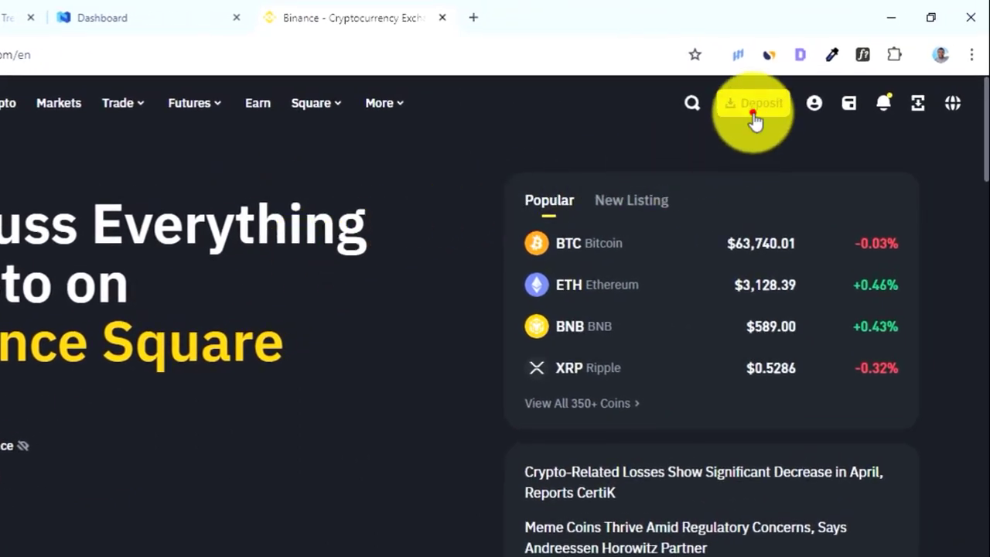
left_click(752, 102)
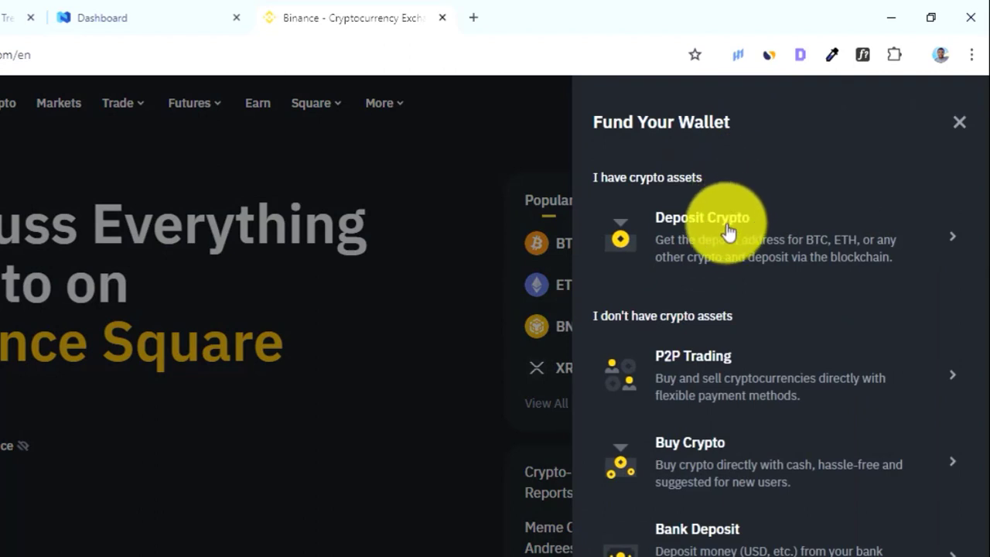
mouse_move(714, 198)
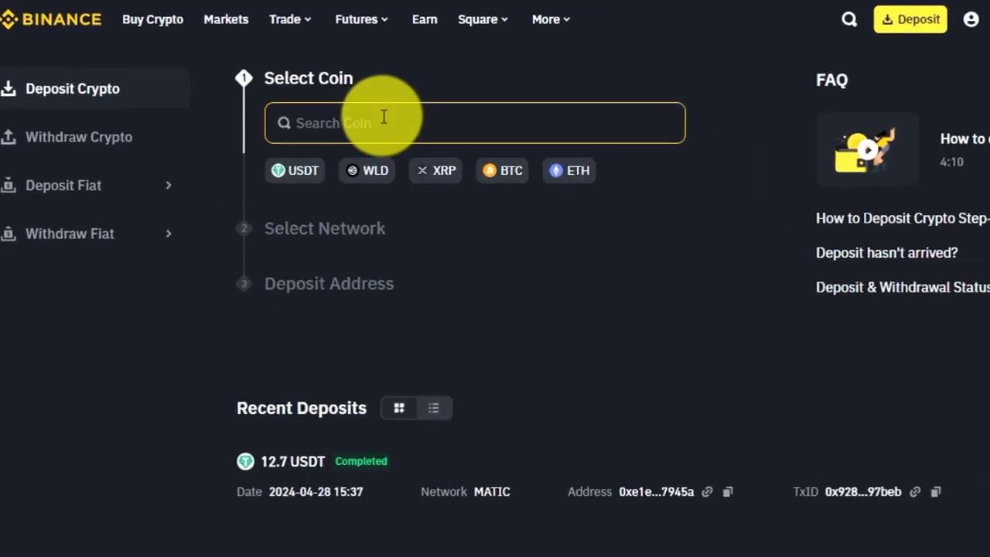
left_click(474, 124)
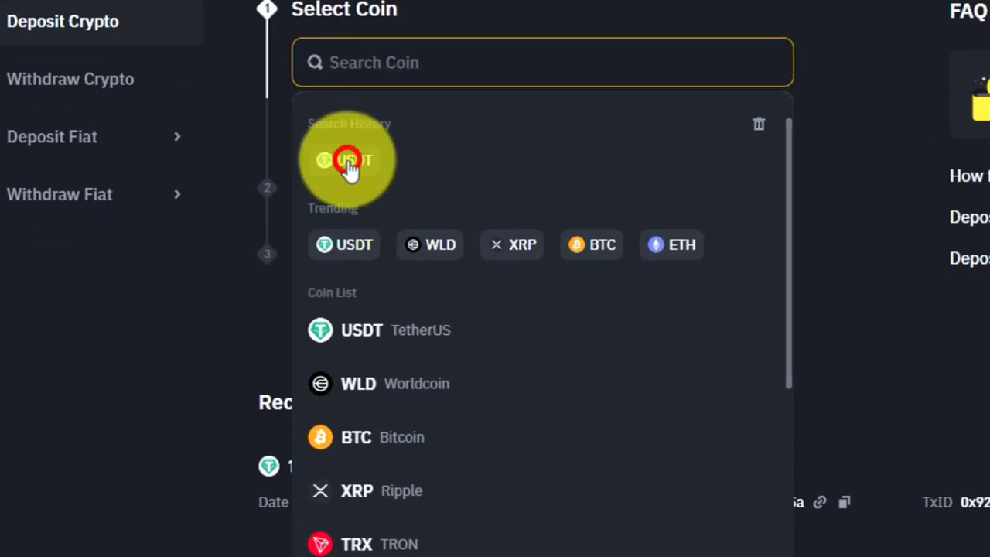
Step: Choose USDT on the MATIC Polygon network and copy its deposit address
left_click(348, 160)
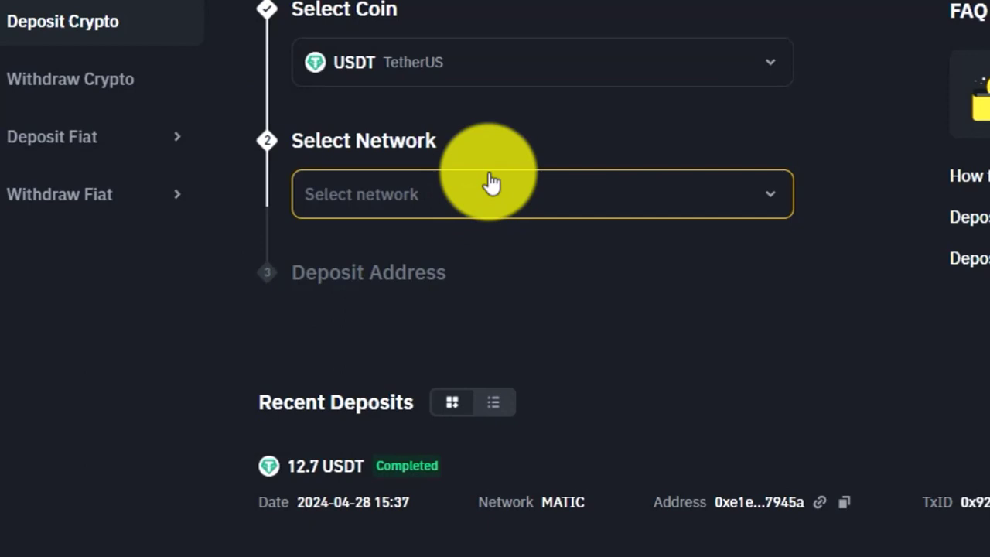
left_click(541, 195)
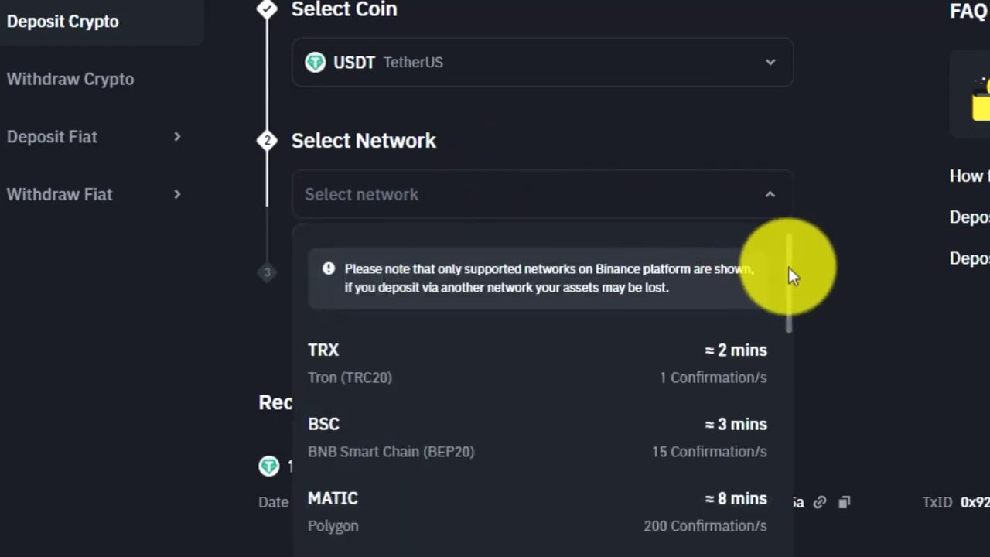
scroll("down", 3)
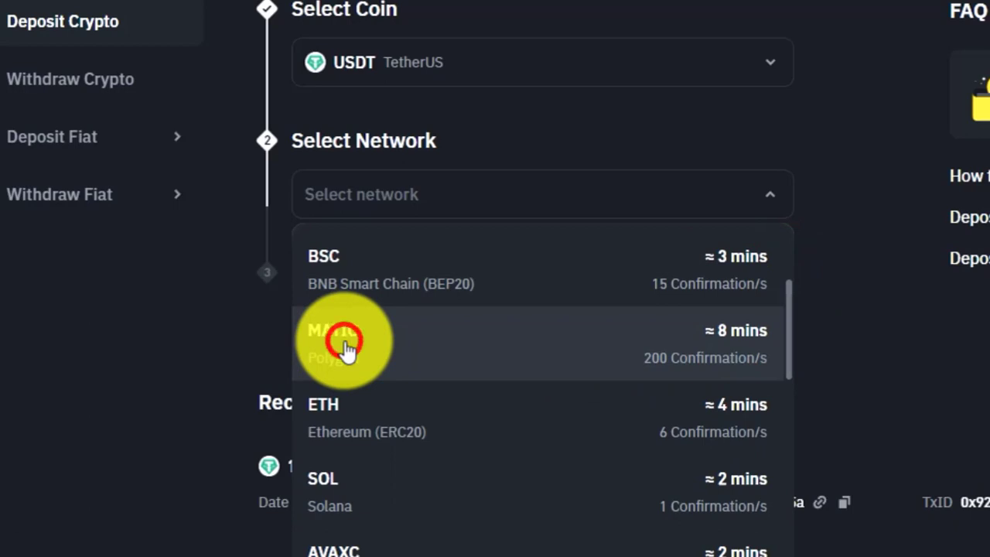
left_click(344, 340)
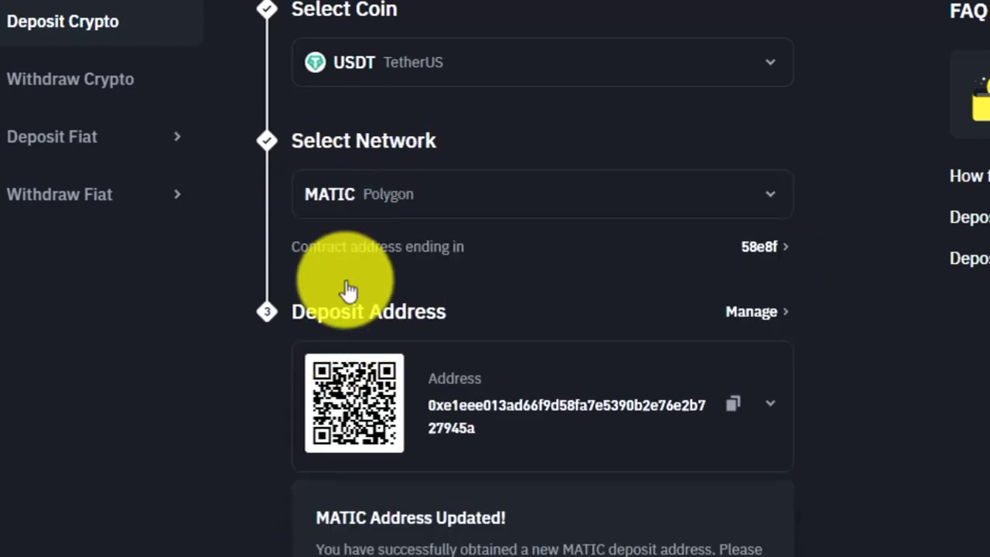
mouse_move(399, 270)
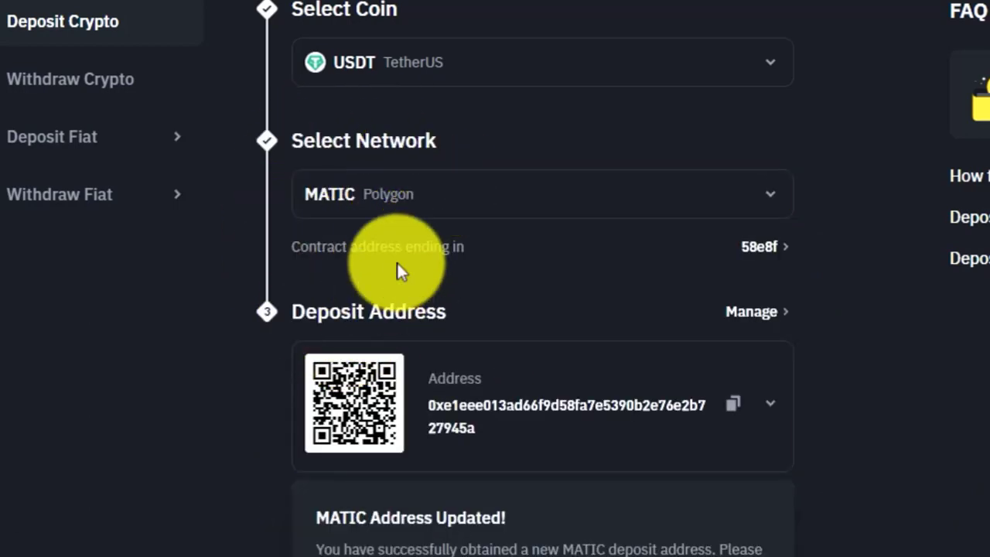
mouse_move(827, 344)
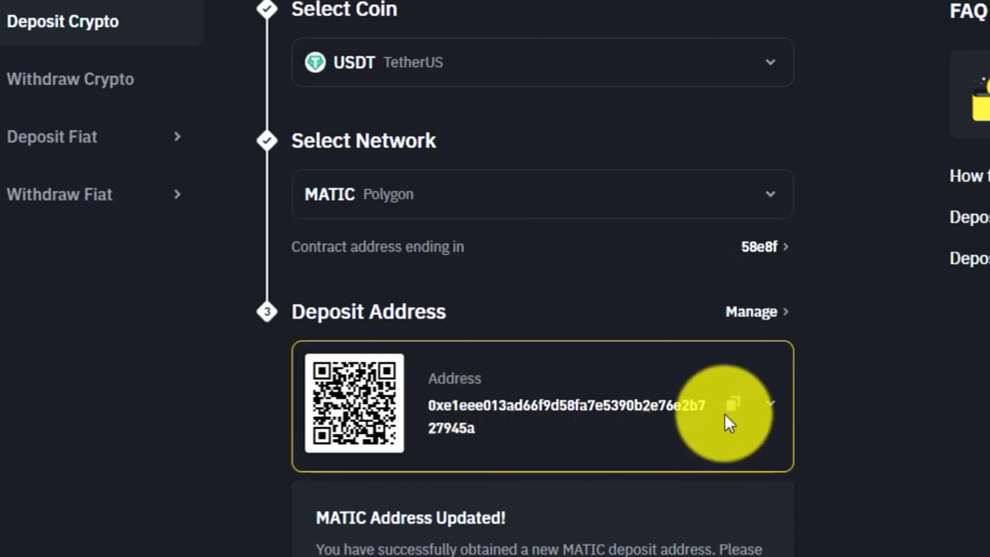
left_click(733, 402)
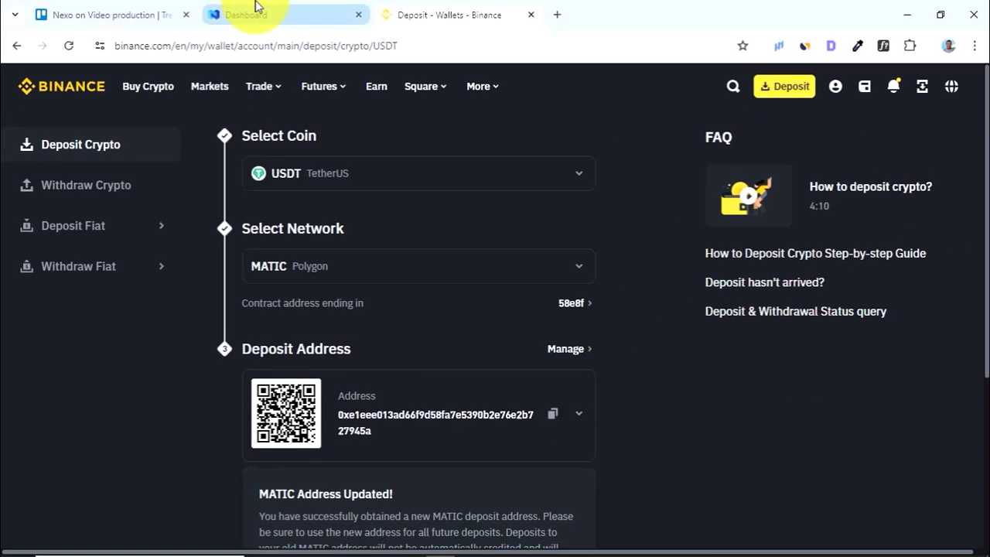
Step: Return to Nexo and choose Withdraw from the USDT row's transfer options
left_click(248, 14)
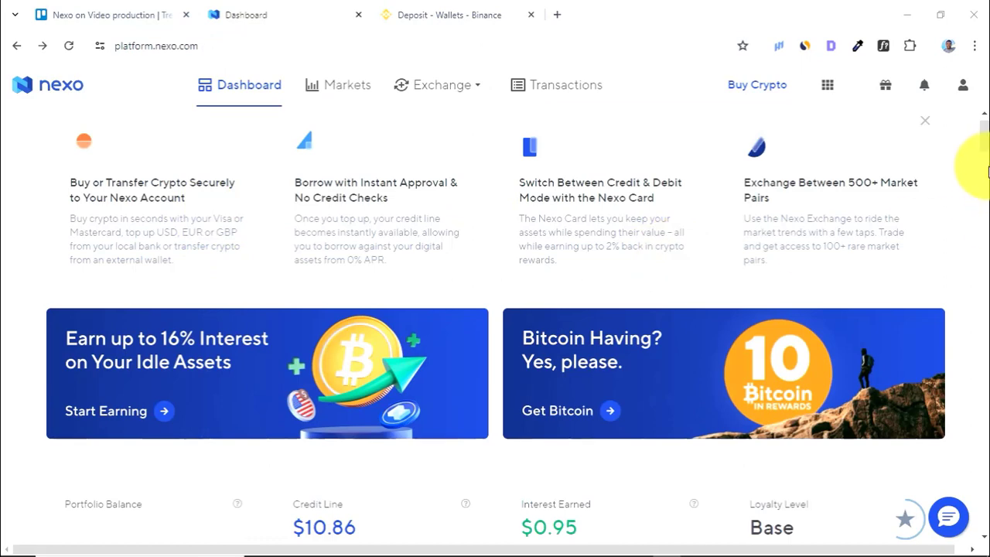
scroll("down", 3)
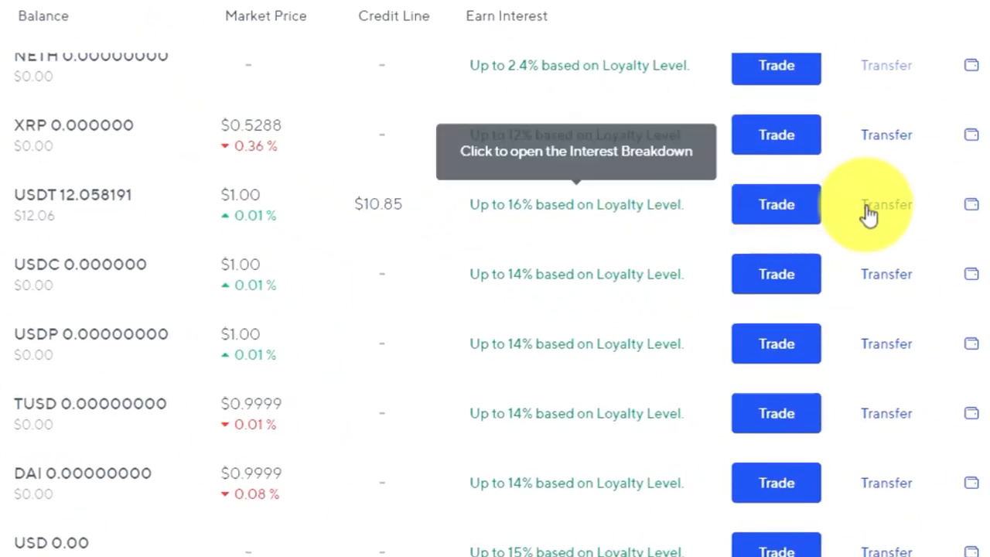
left_click(885, 204)
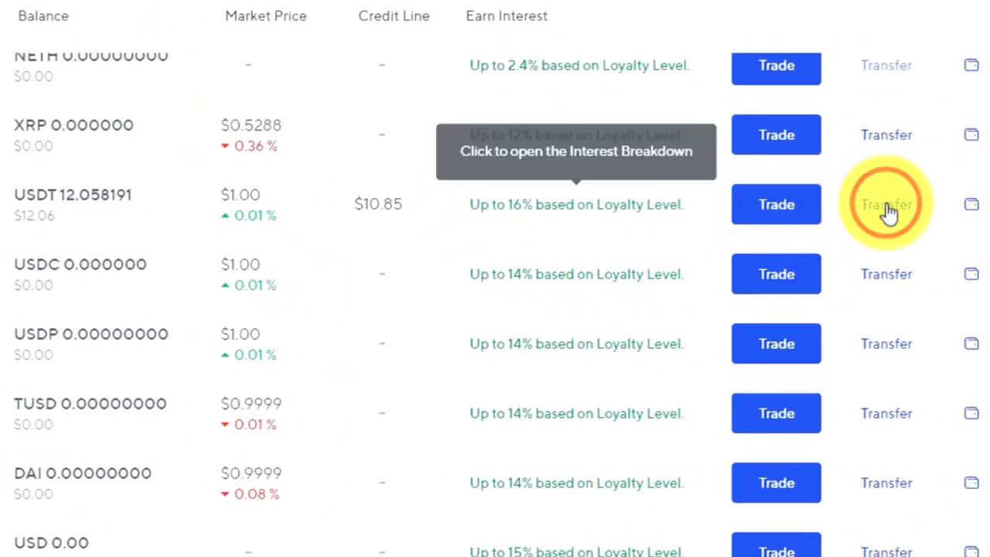
left_click(885, 204)
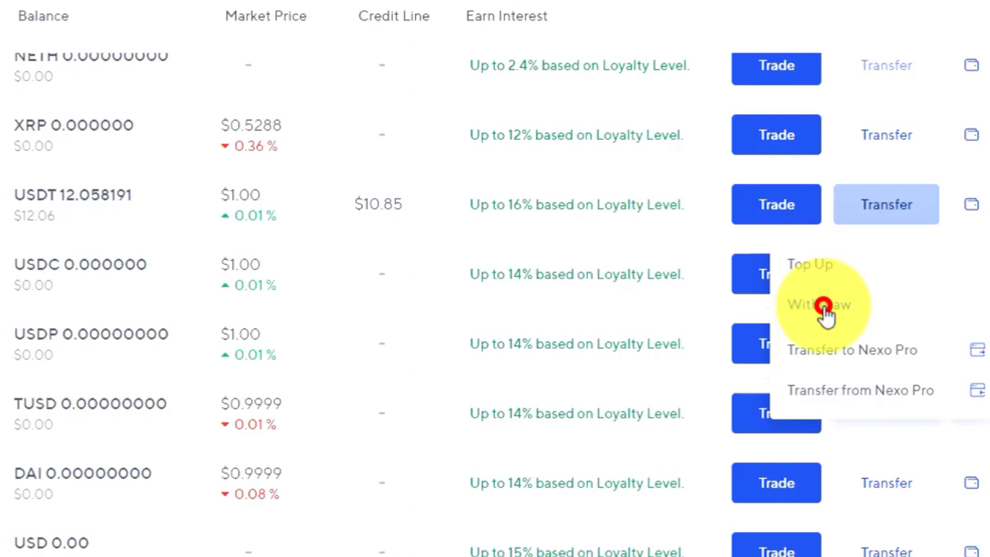
Step: Set the withdrawal destination to External Wallet over the Polygon network
left_click(821, 303)
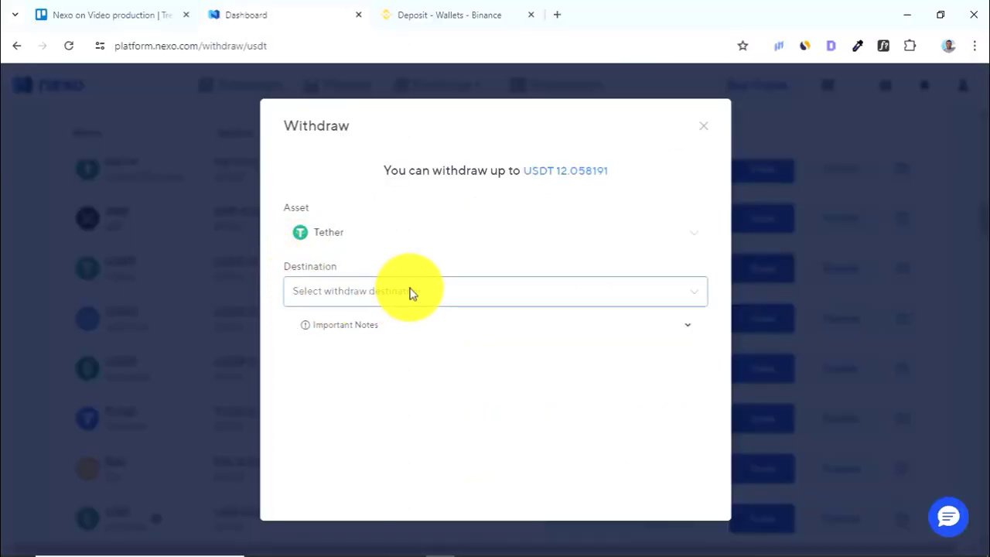
left_click(495, 290)
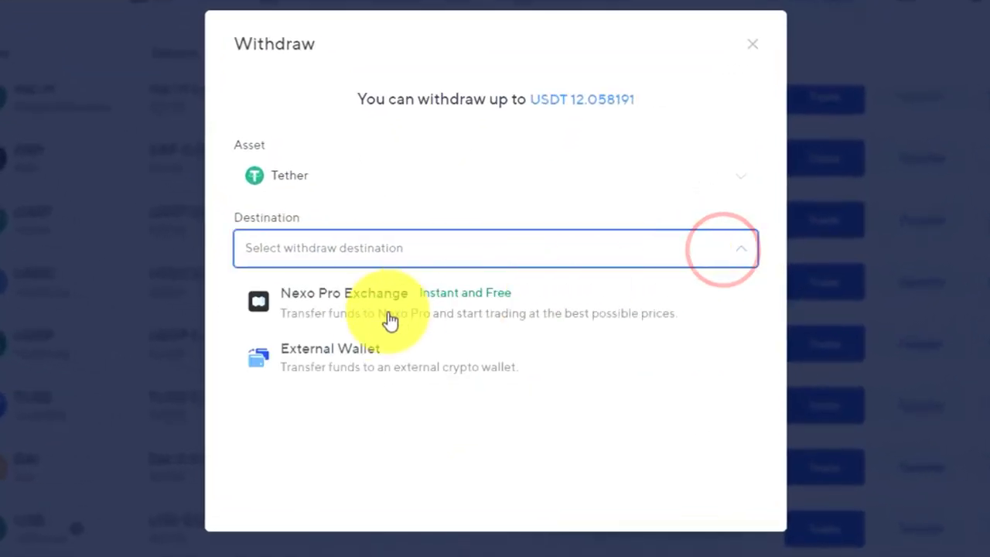
left_click(331, 356)
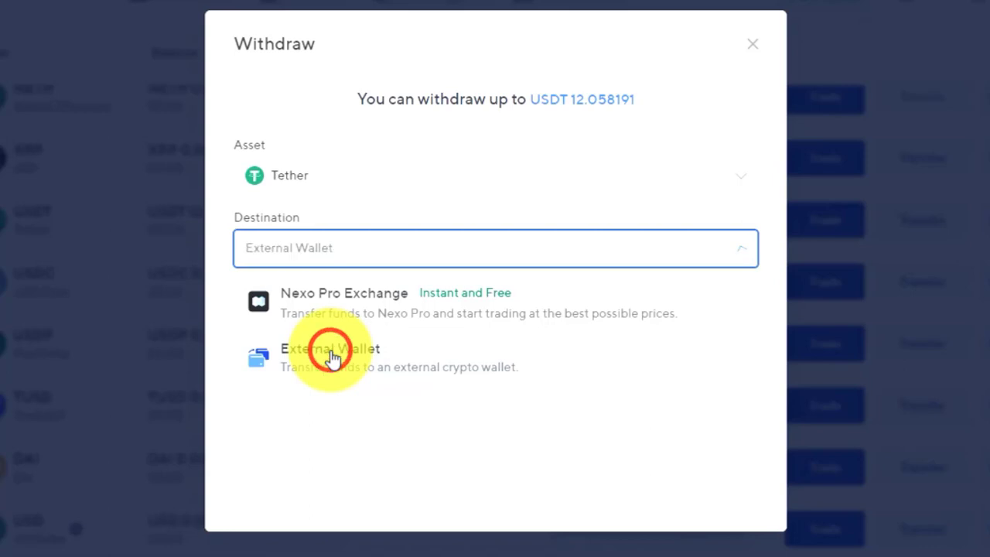
left_click(329, 348)
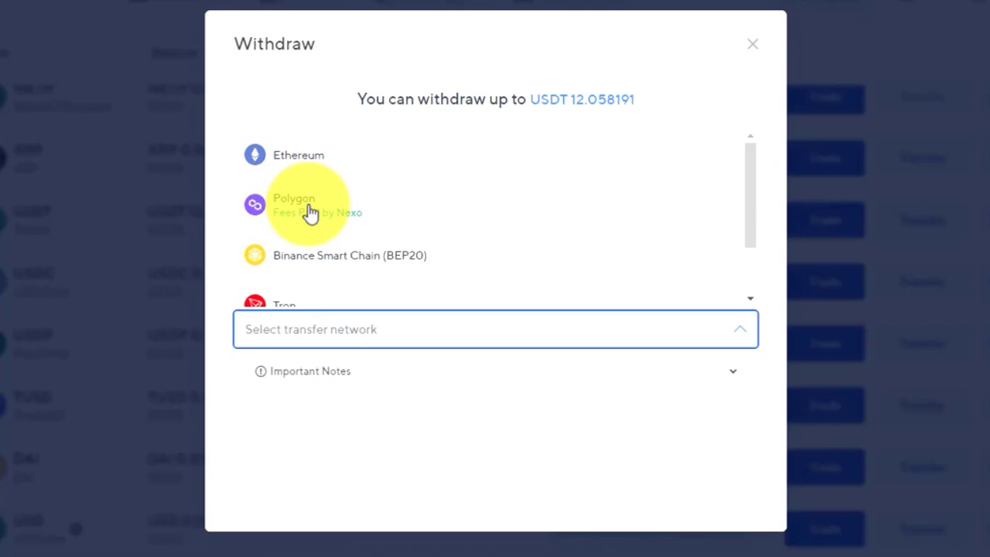
left_click(310, 204)
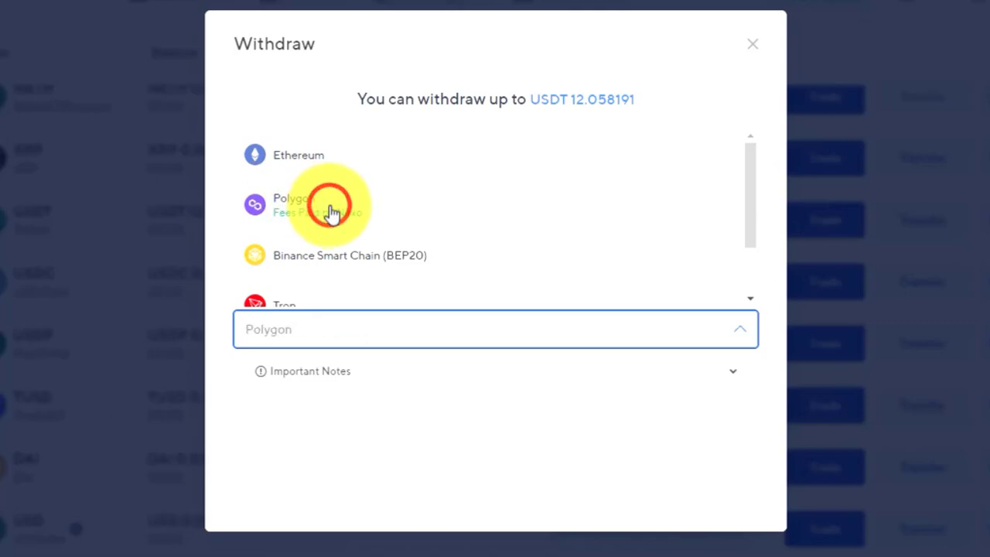
left_click(331, 204)
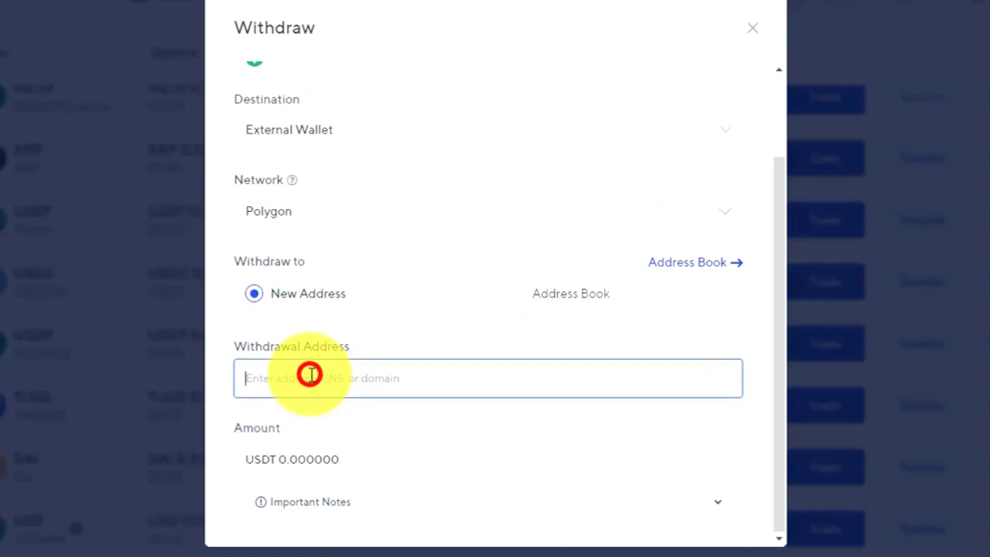
type("0xe1eee013d66f9d58fa7e5390b2e76e2b727945a")
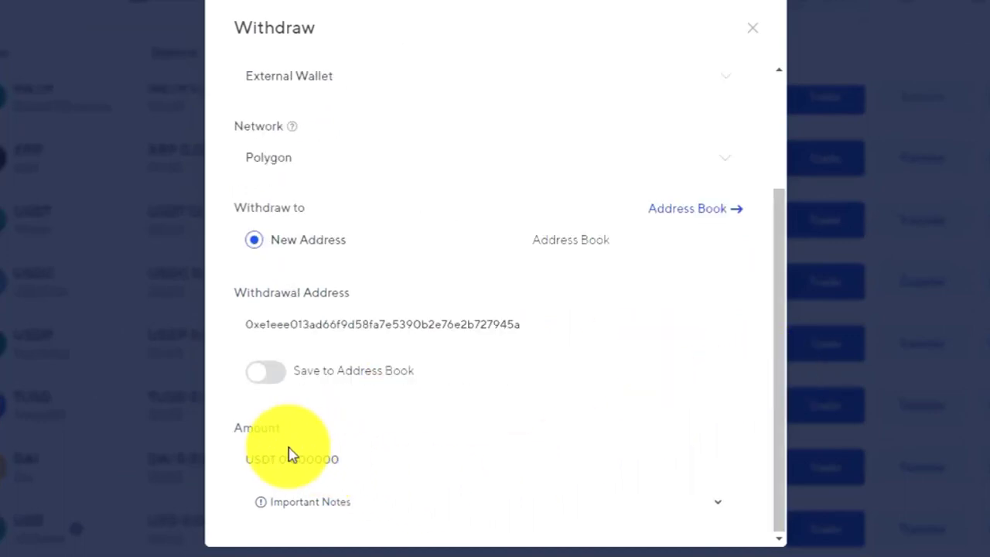
left_click(291, 458)
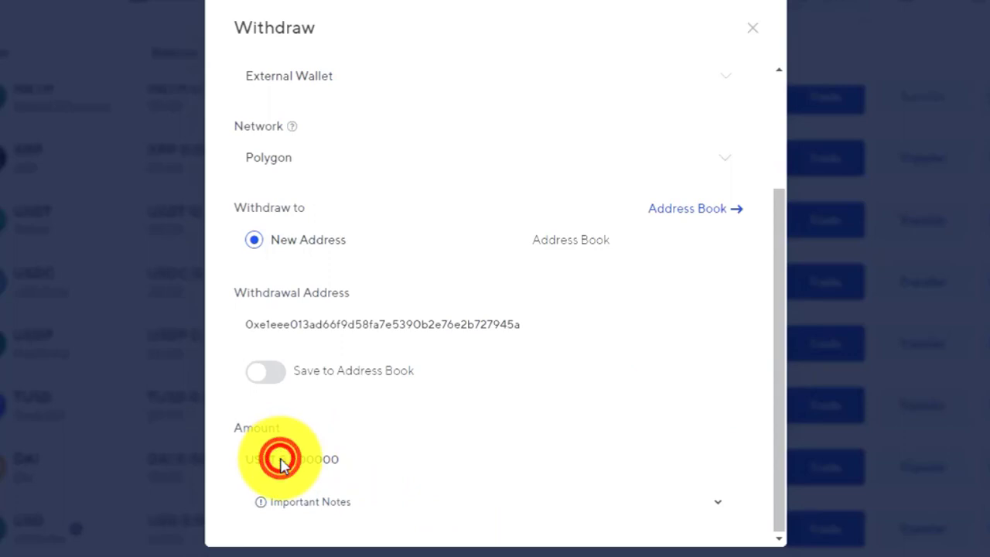
left_click(291, 458)
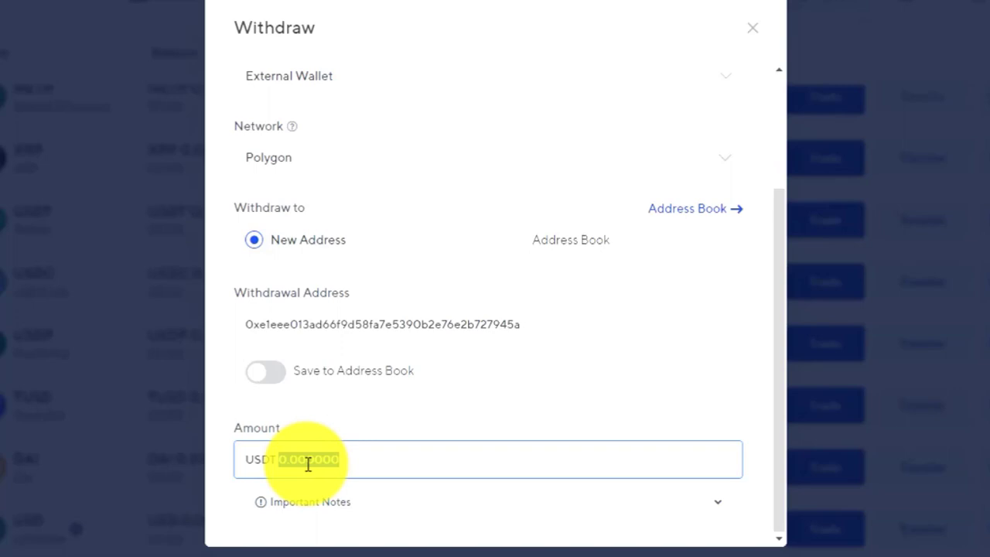
type("12")
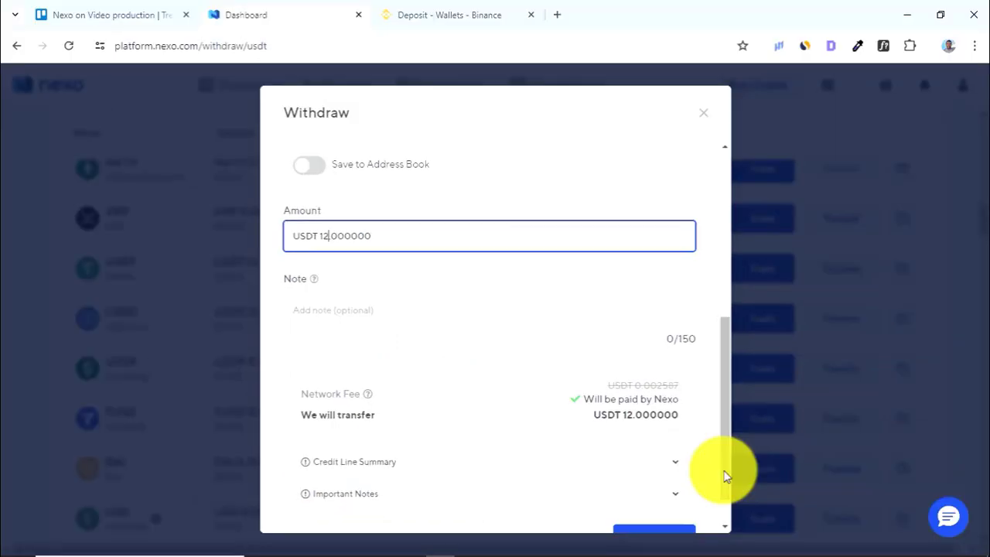
scroll("down", 3)
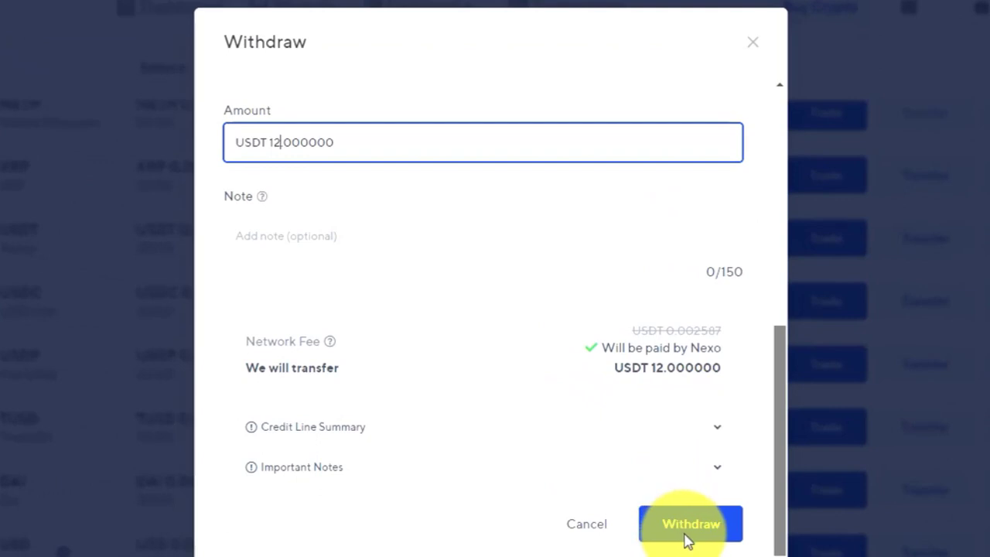
Step: Submit the withdrawal, verify the SMS code and dismiss the email-confirmation notice
left_click(690, 523)
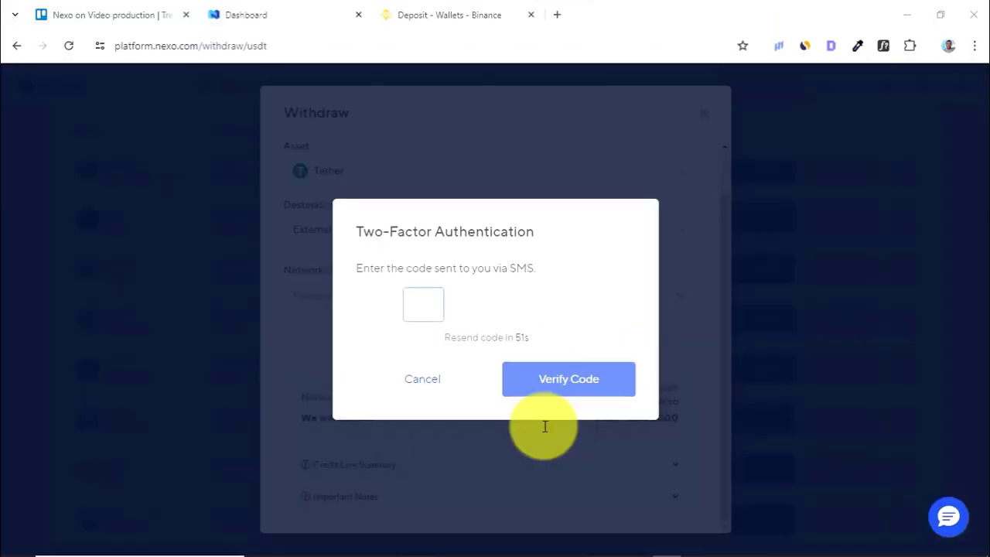
mouse_move(384, 320)
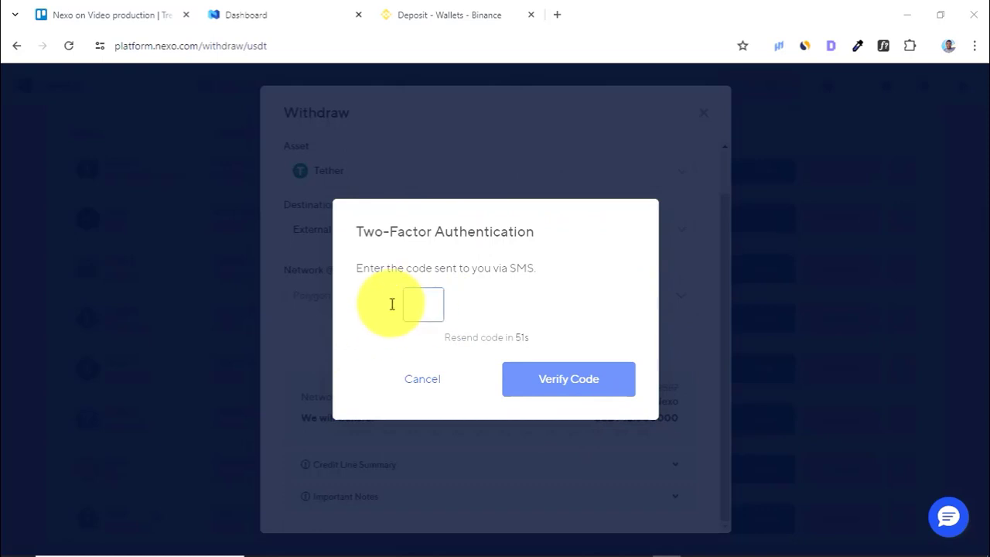
left_click(568, 377)
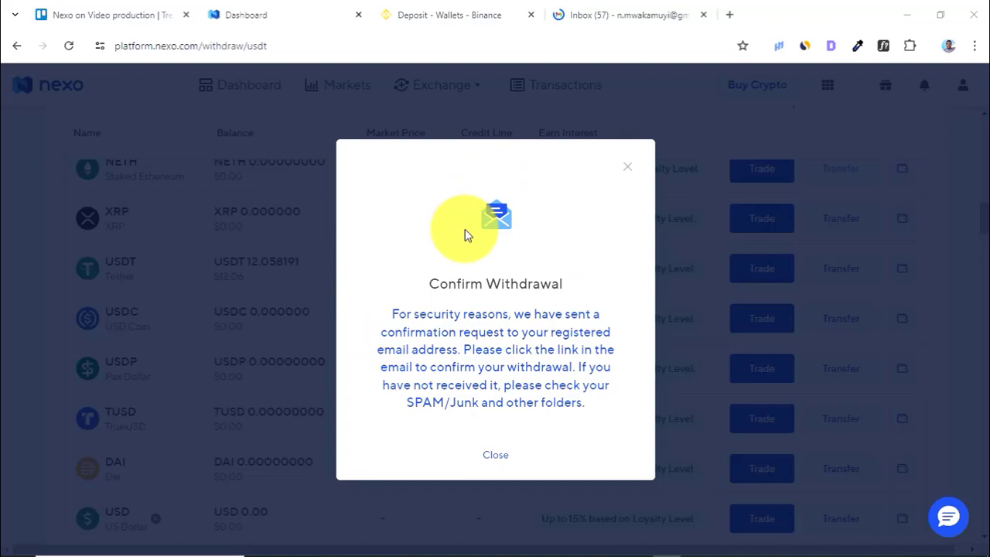
left_click(627, 14)
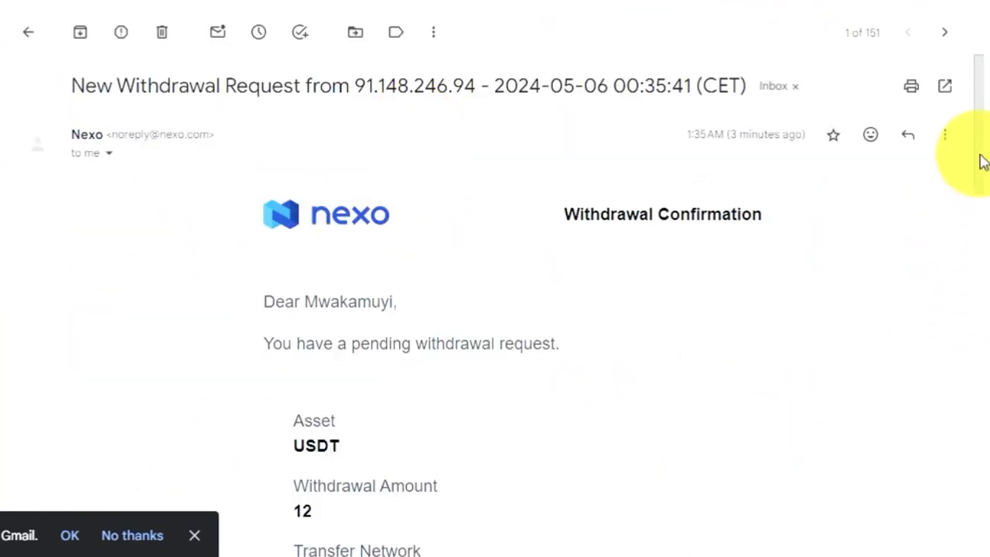
scroll("down", 3)
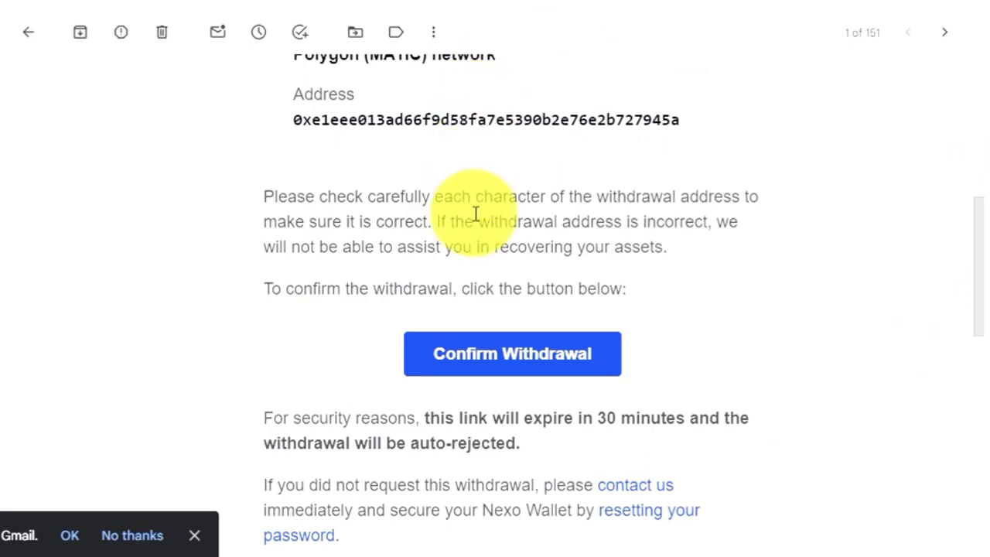
left_click(512, 353)
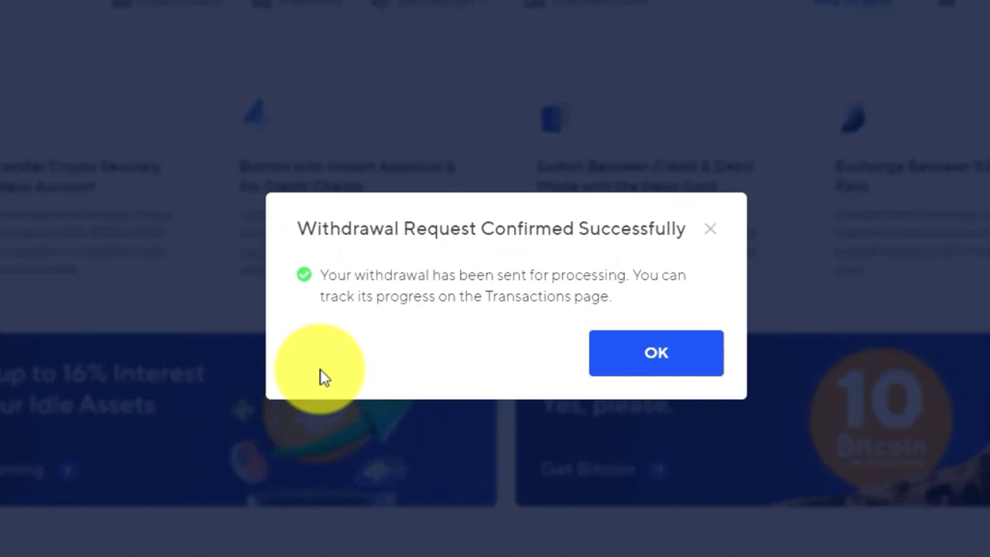
mouse_move(328, 304)
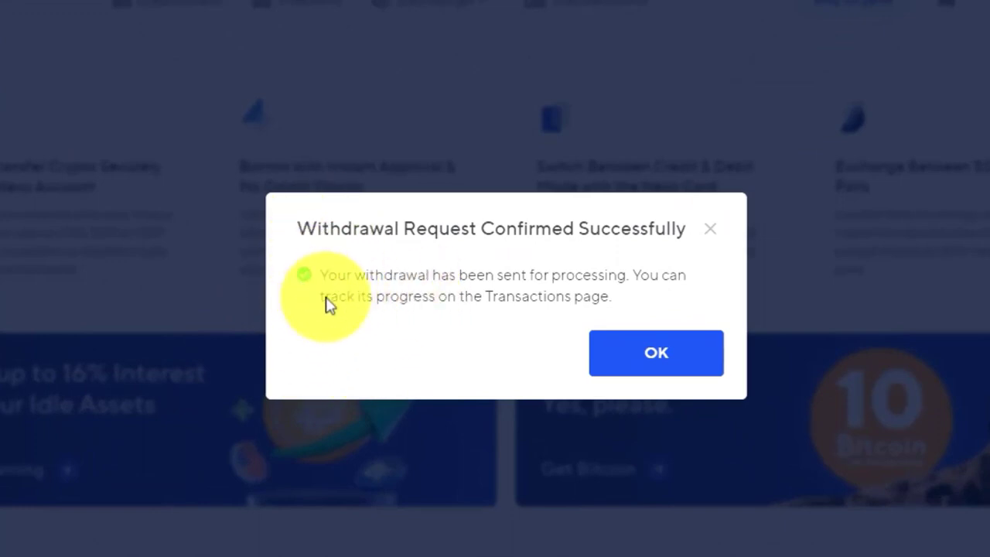
mouse_move(405, 350)
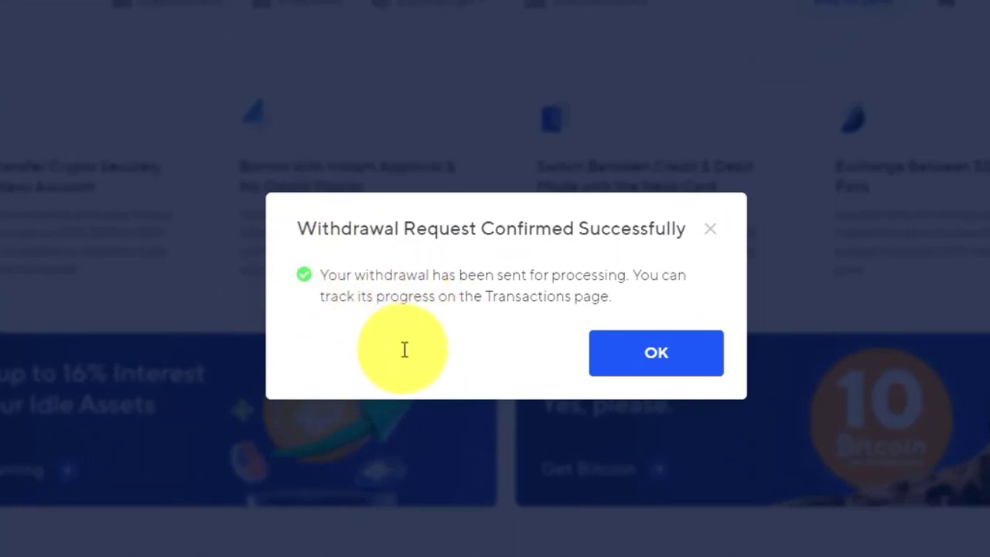